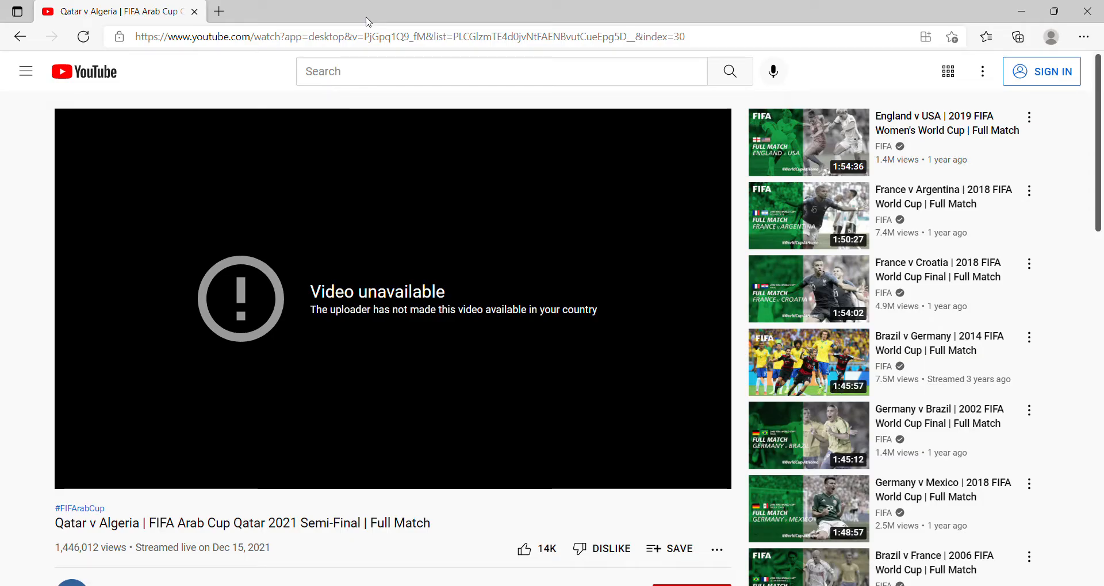
mouse_move(335, 188)
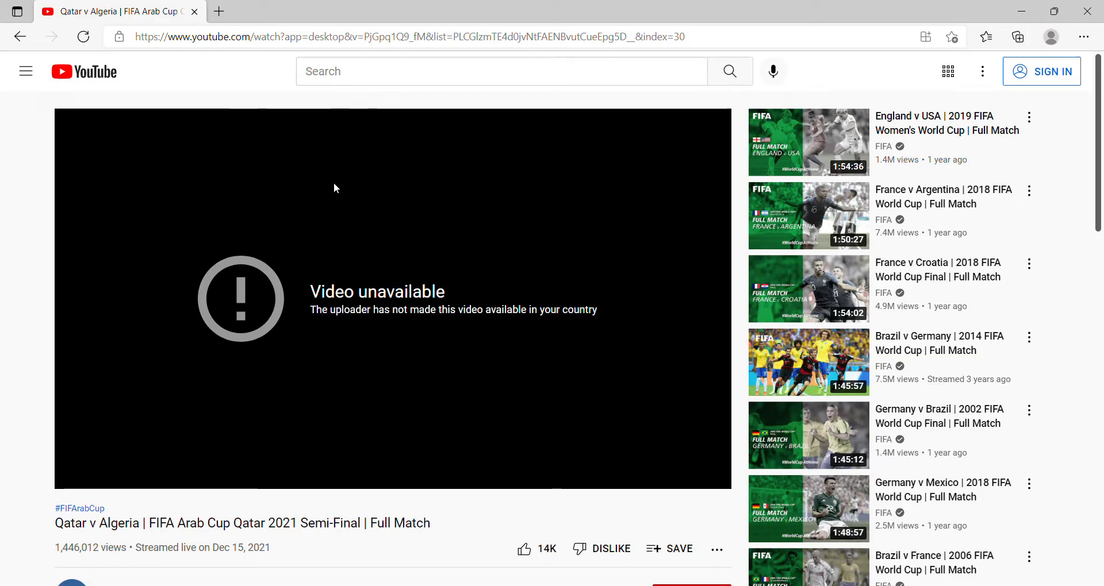
mouse_move(358, 282)
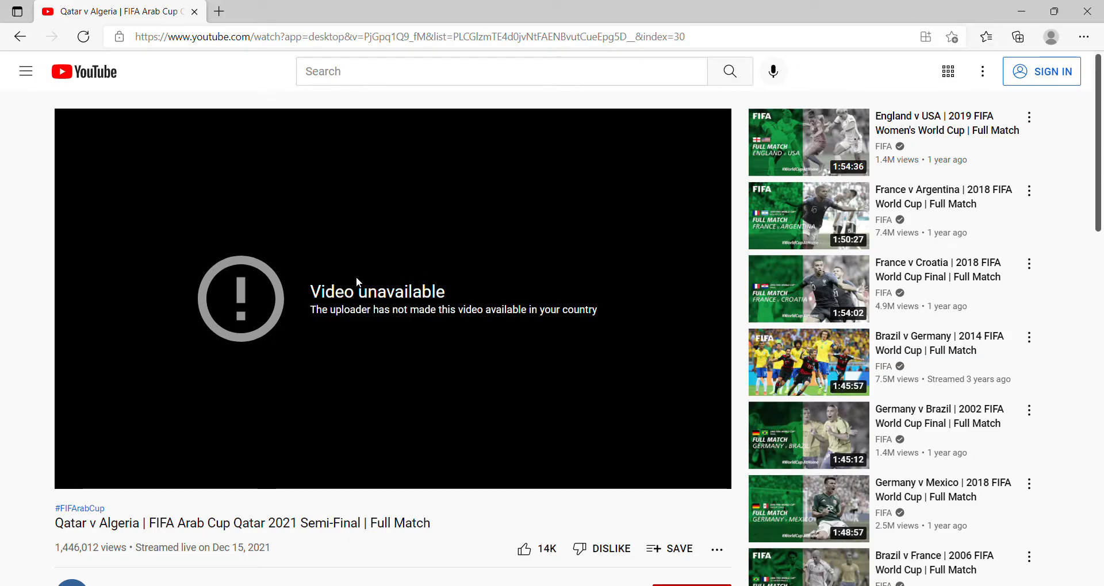
mouse_move(345, 253)
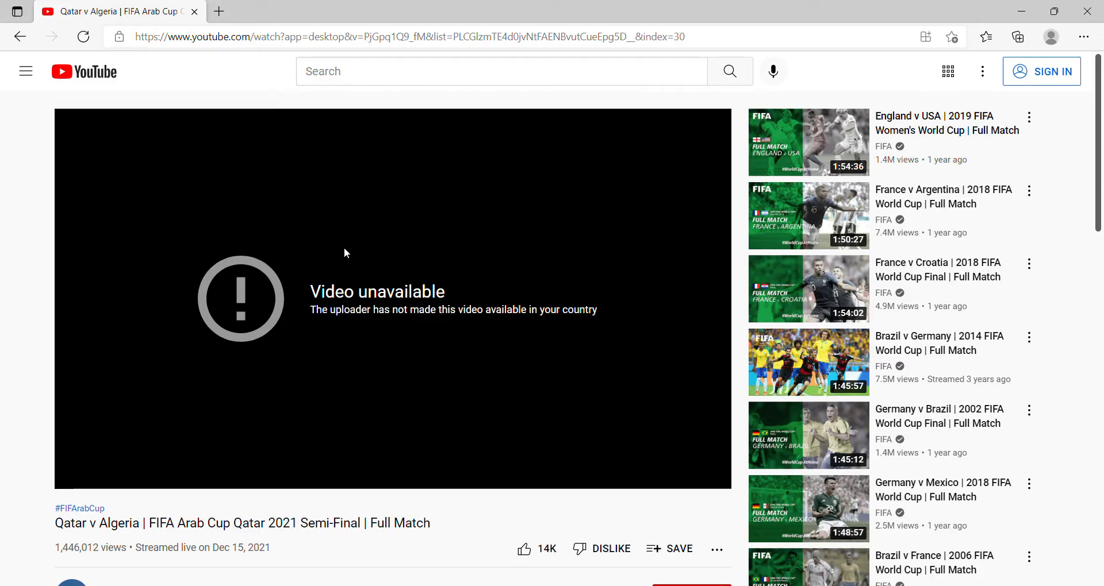
mouse_move(280, 241)
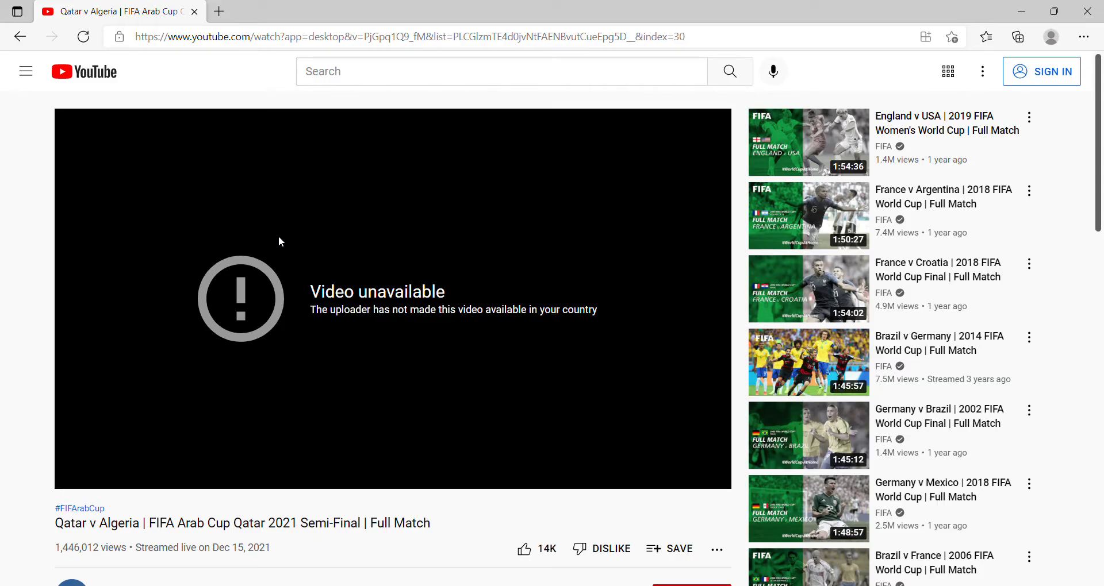
mouse_move(444, 270)
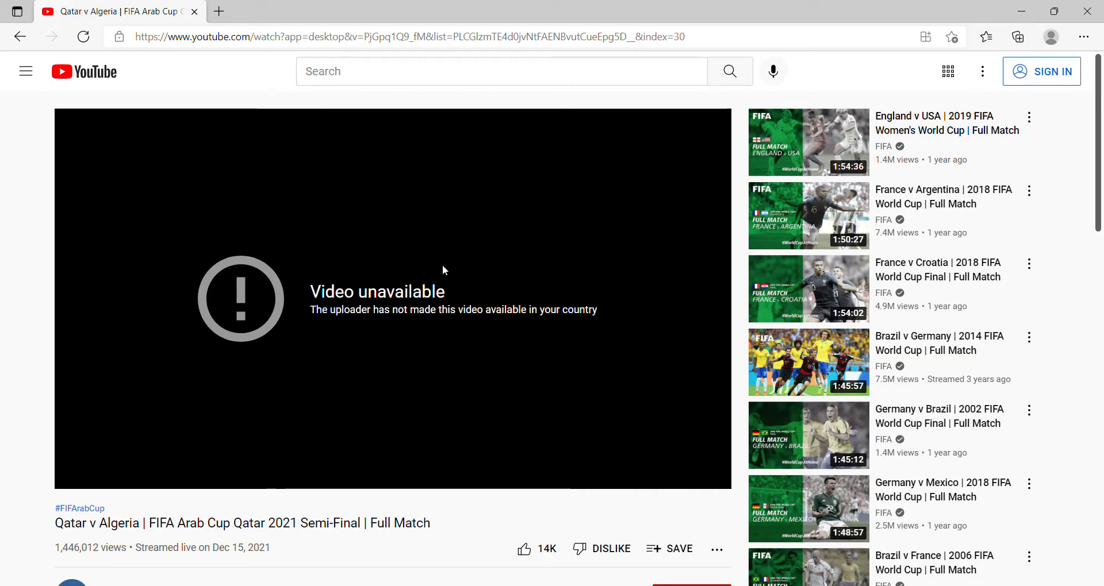
mouse_move(214, 358)
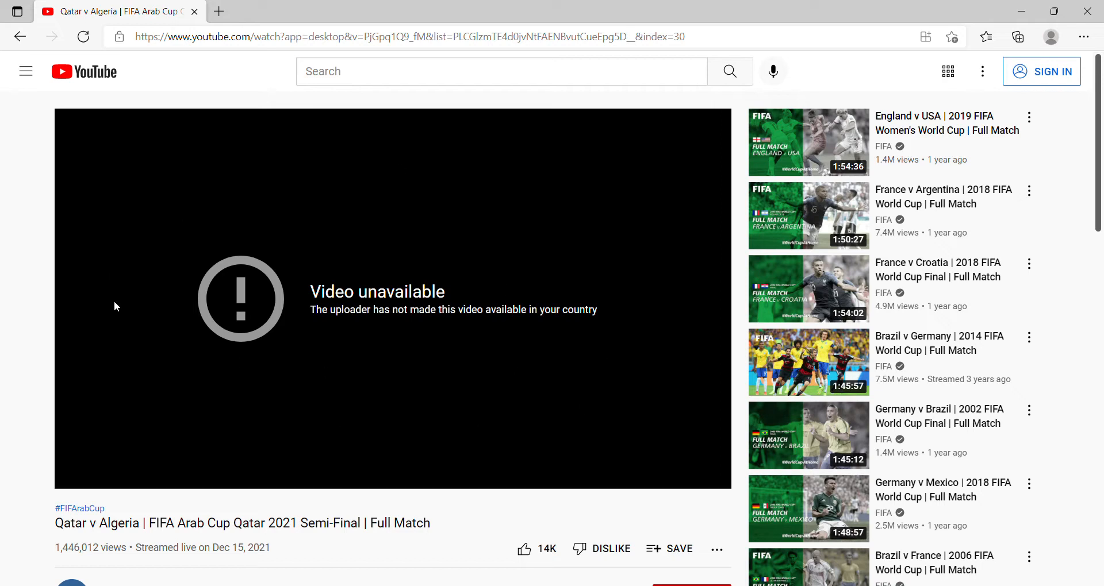
mouse_move(305, 245)
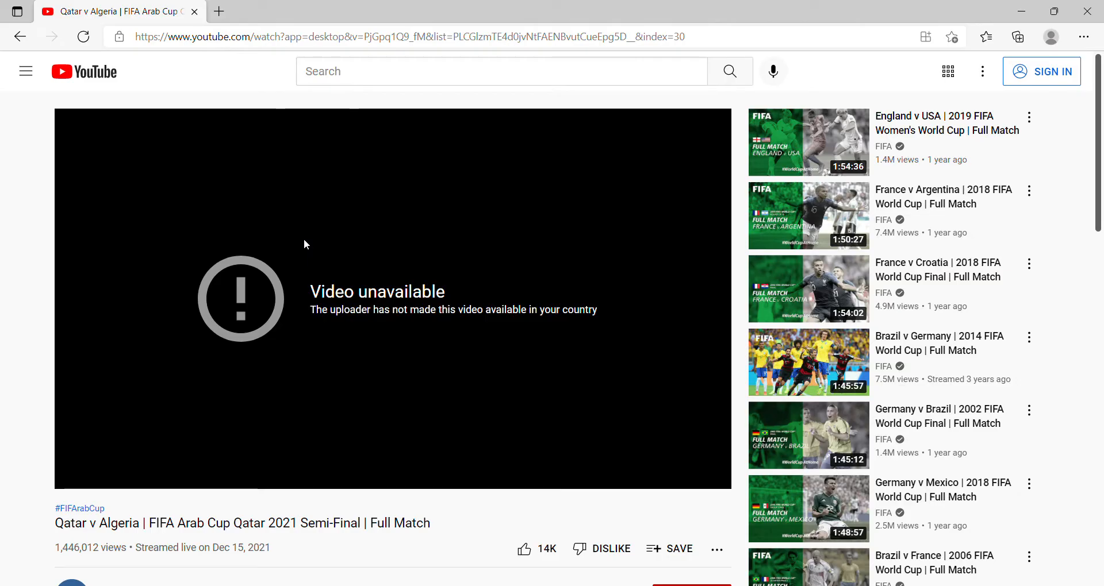
mouse_move(275, 332)
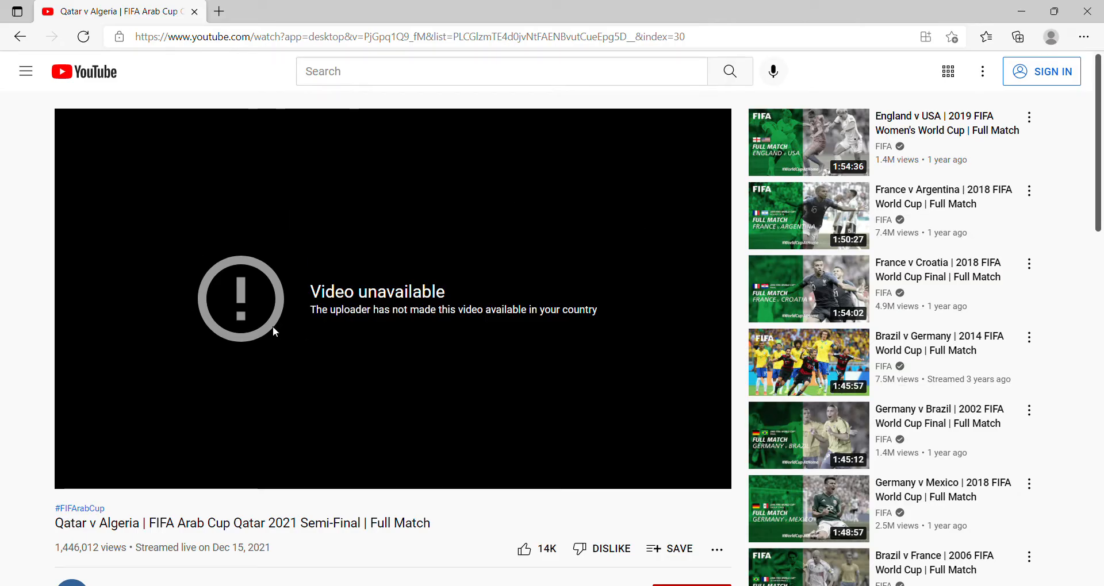
mouse_move(223, 230)
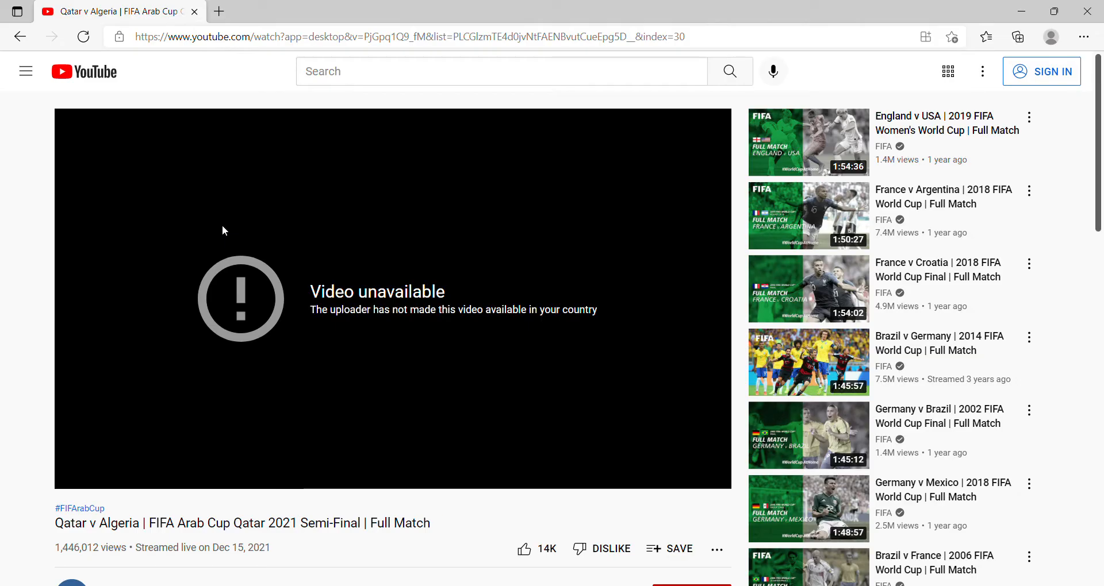
mouse_move(499, 231)
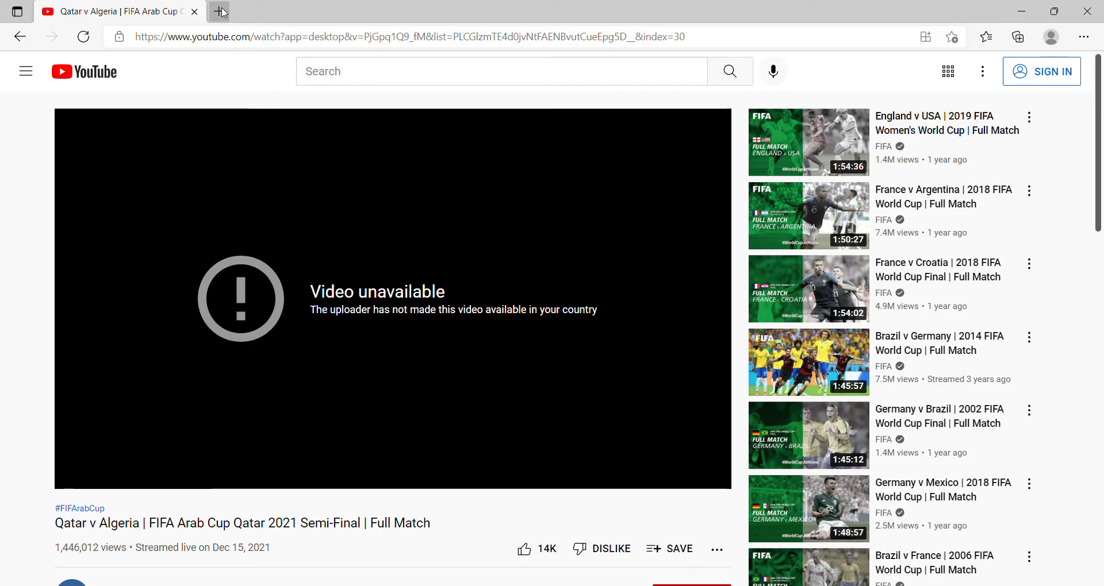
Step: Open genmirror.com in a new tab and launch its YouTube mirror
click(219, 11)
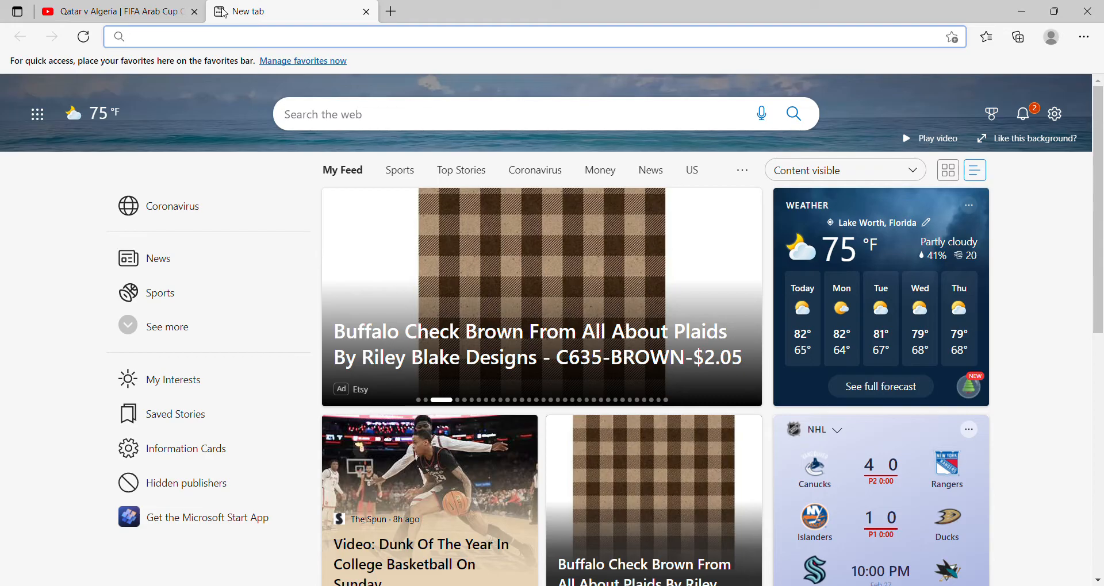
text(genmirror.com)
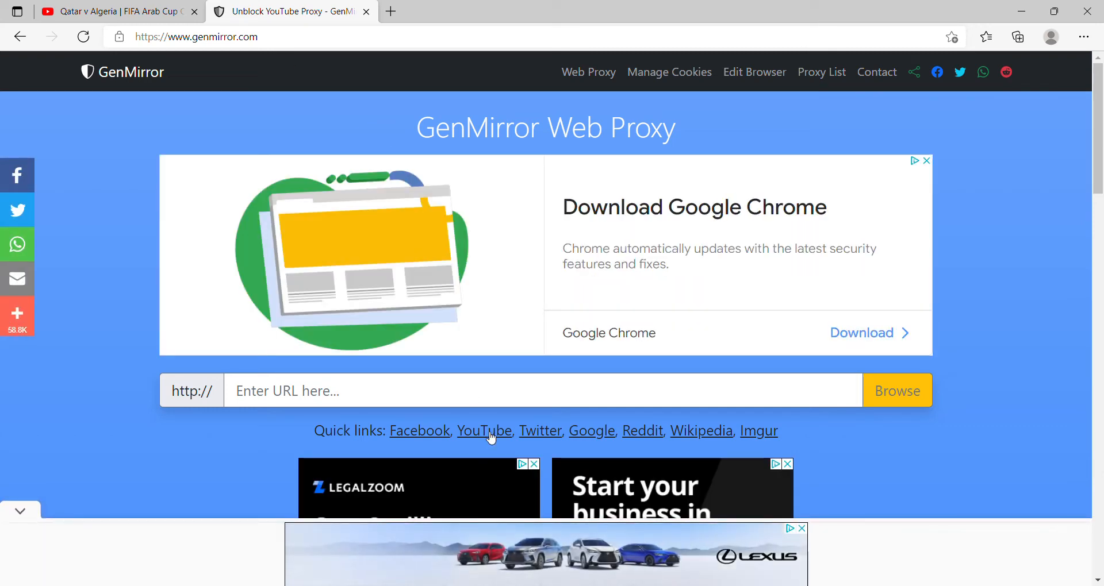
click(484, 431)
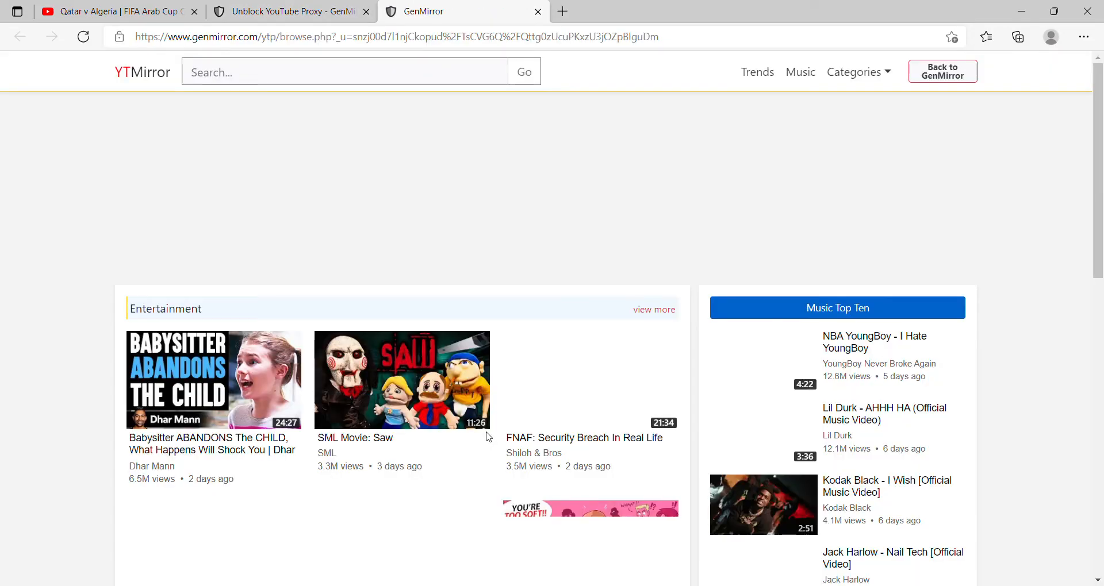
Step: Search the YTMirror for "qatar vs algeria arab cup 2021", glancing at the YouTube tab
click(345, 71)
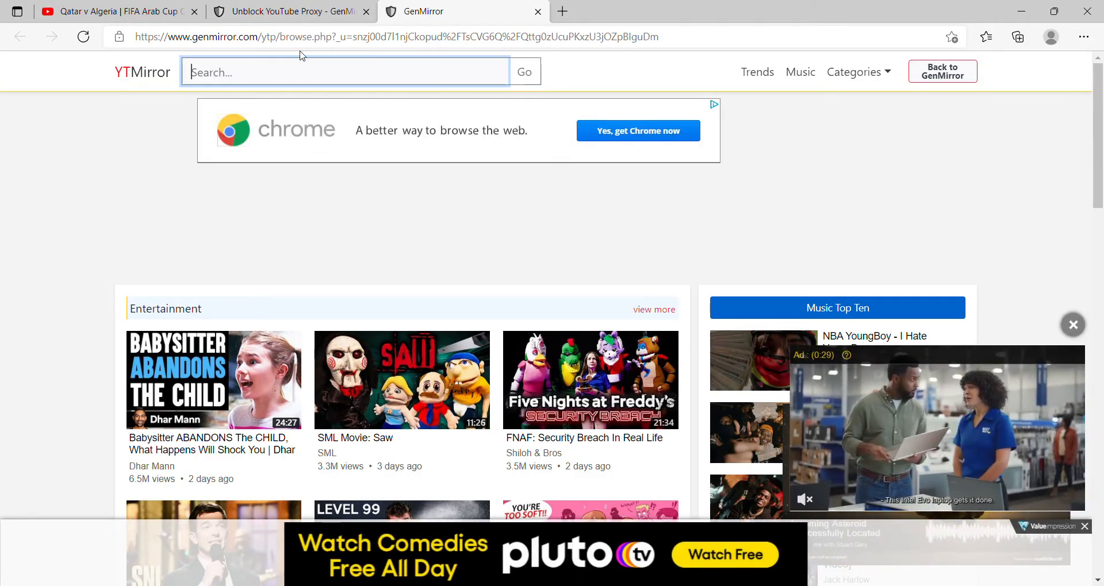
click(113, 12)
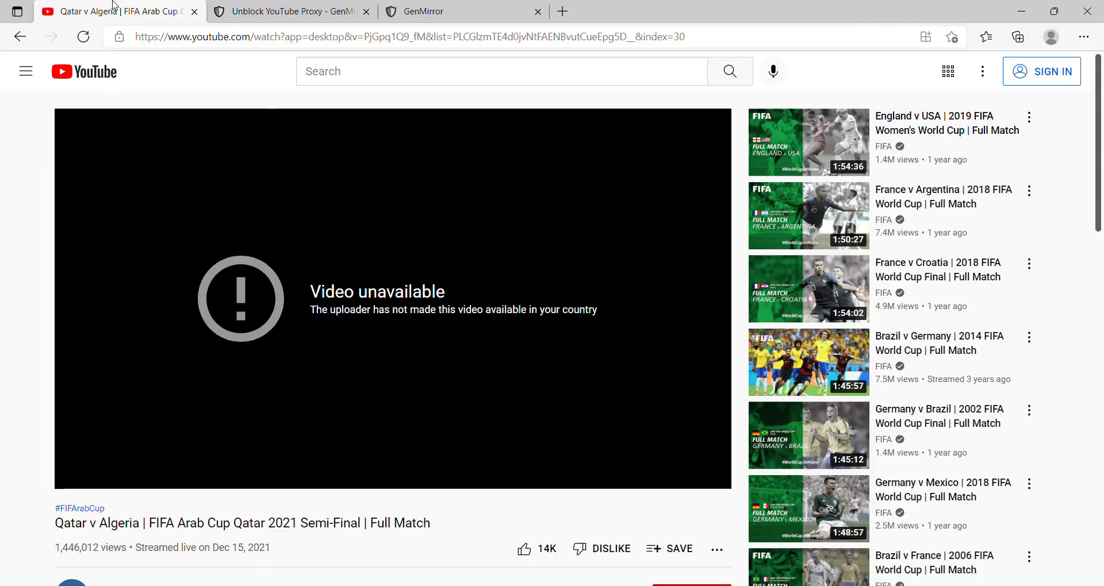
mouse_move(113, 490)
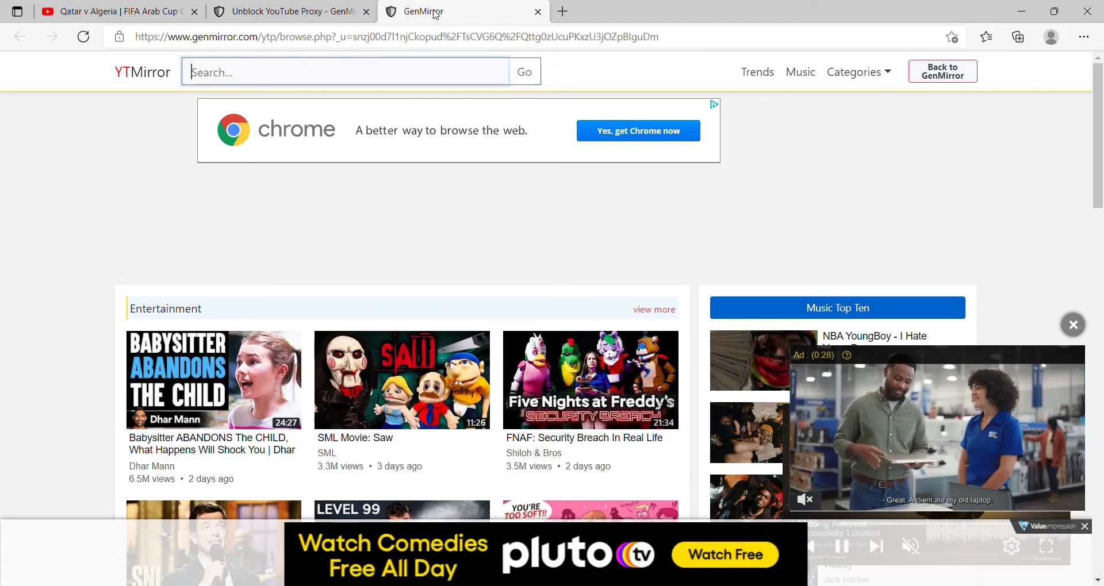
text(Qat)
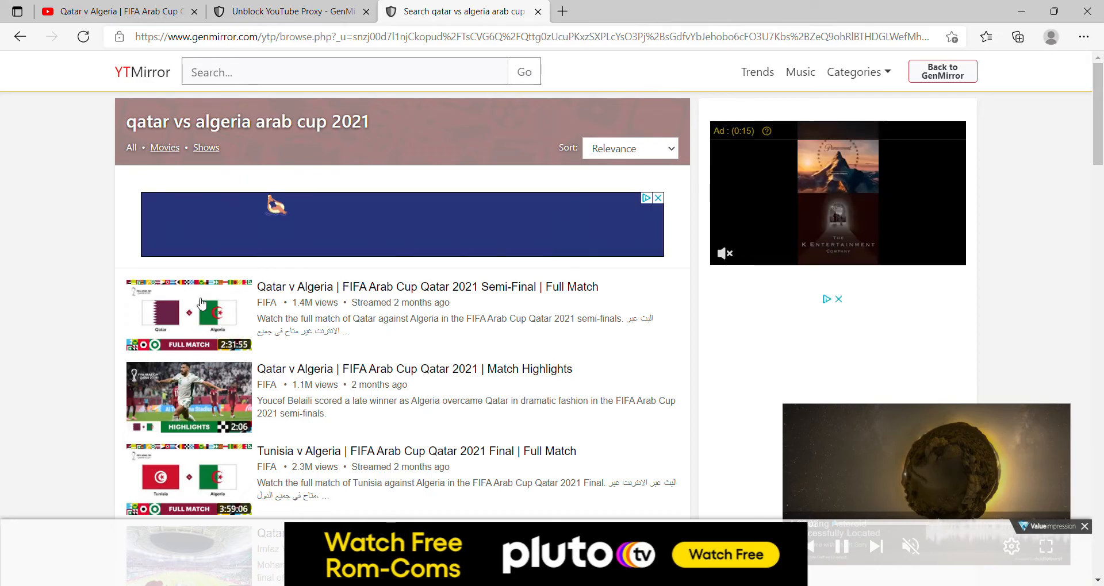
Step: Compare with the YouTube tab, then open the semi-final full match result
click(113, 12)
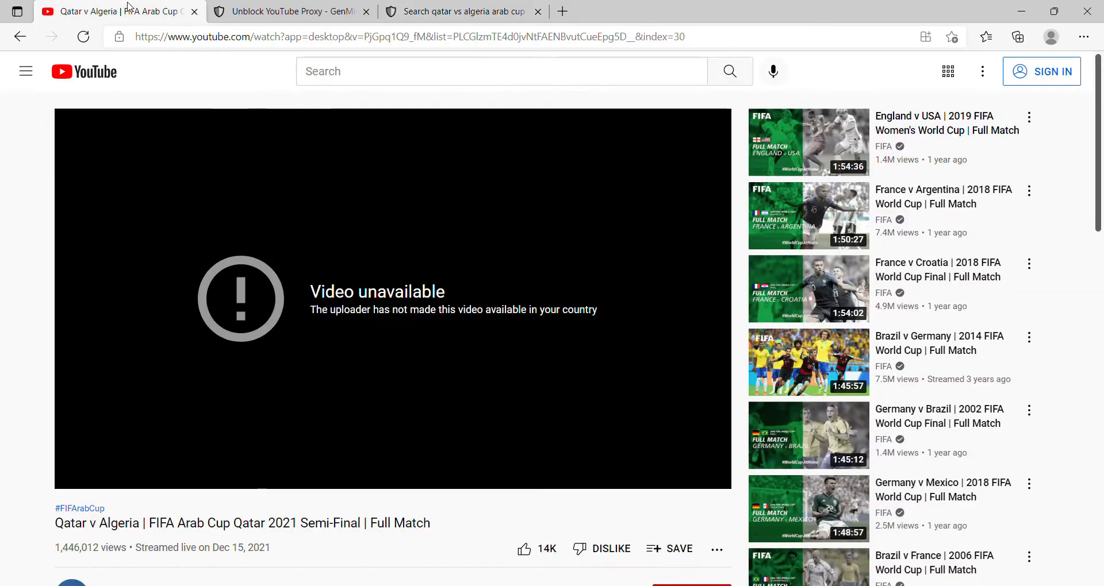
click(457, 11)
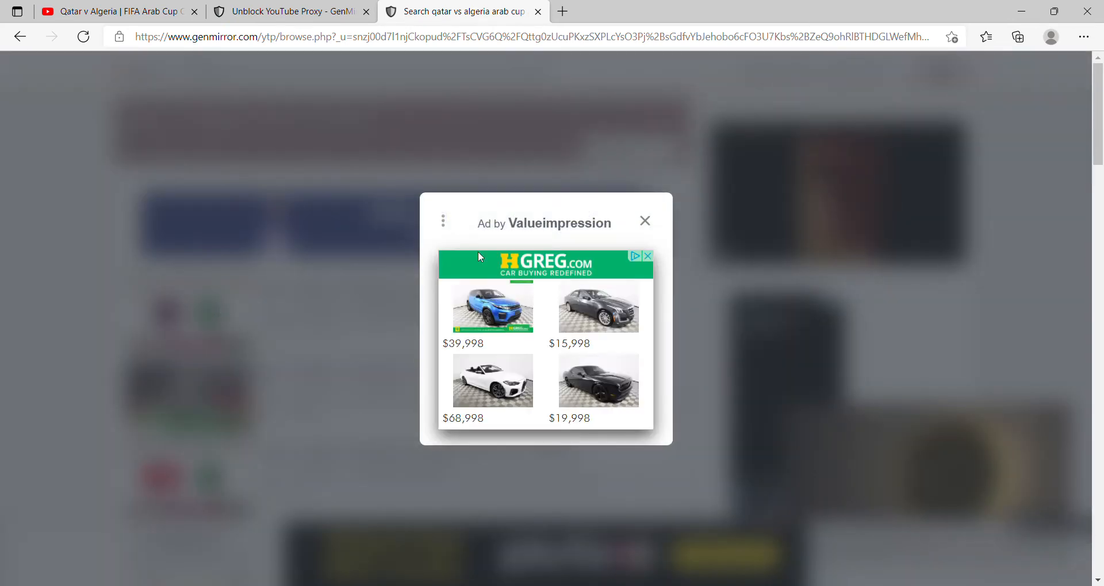
click(644, 221)
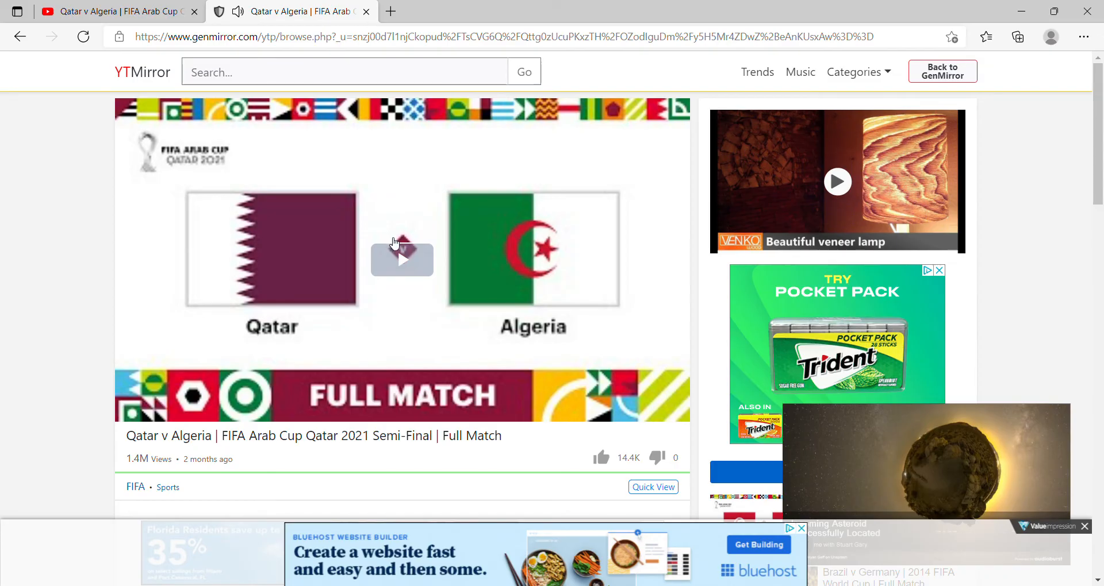
Step: Play the Qatar v Algeria semi-final and mute its sound
click(401, 258)
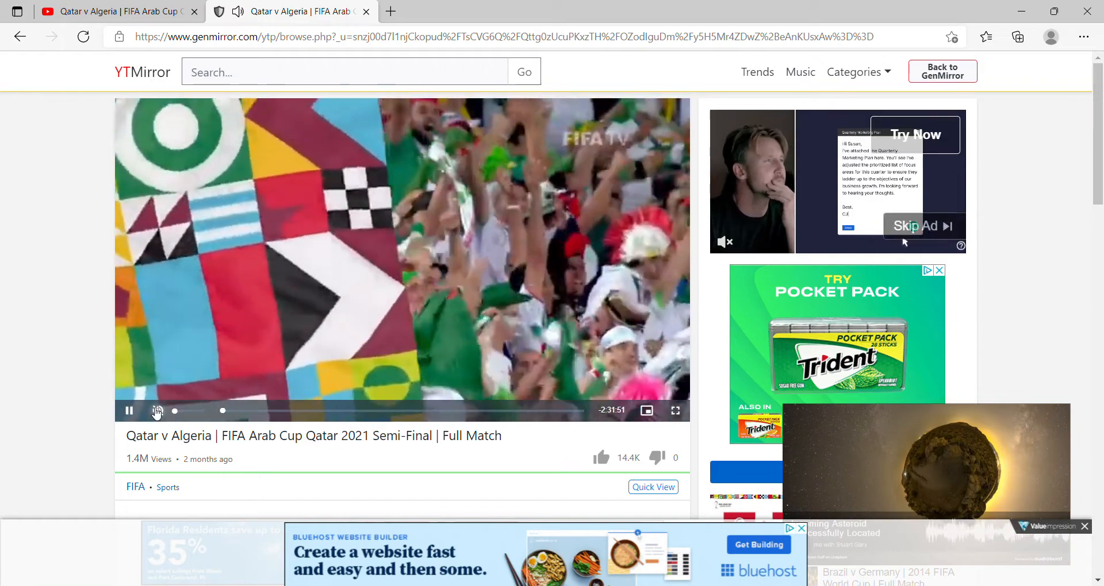
click(157, 410)
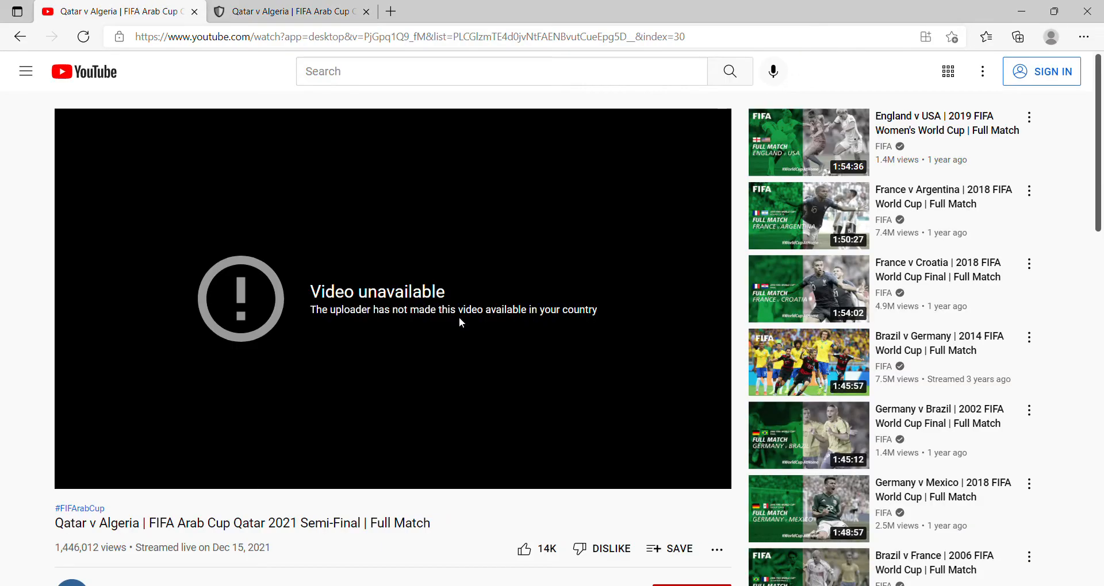
mouse_move(513, 284)
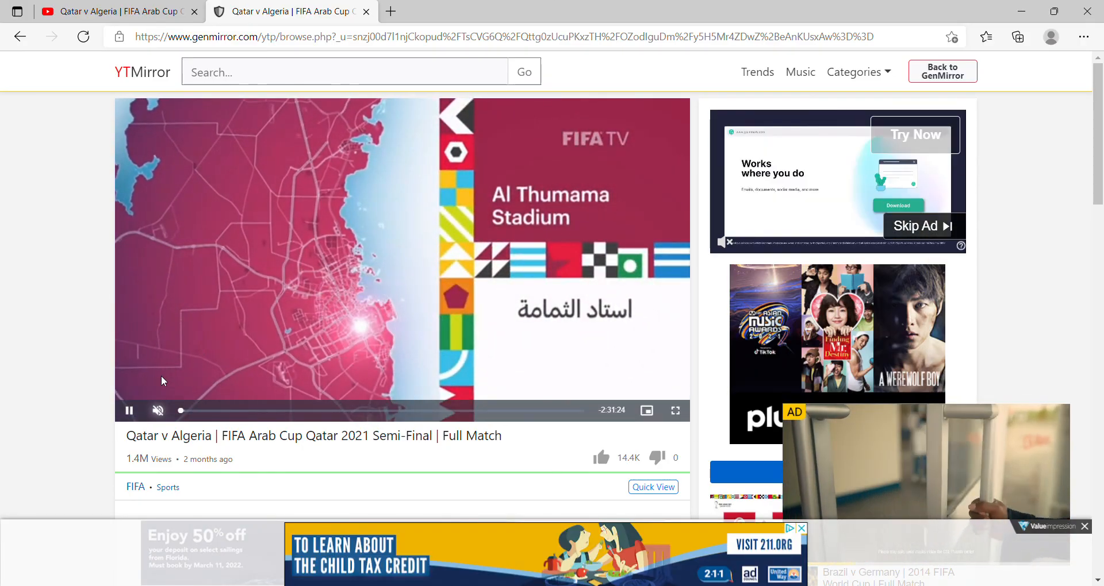
Step: Pause the muted match at the Al Thumama Stadium introduction
click(129, 411)
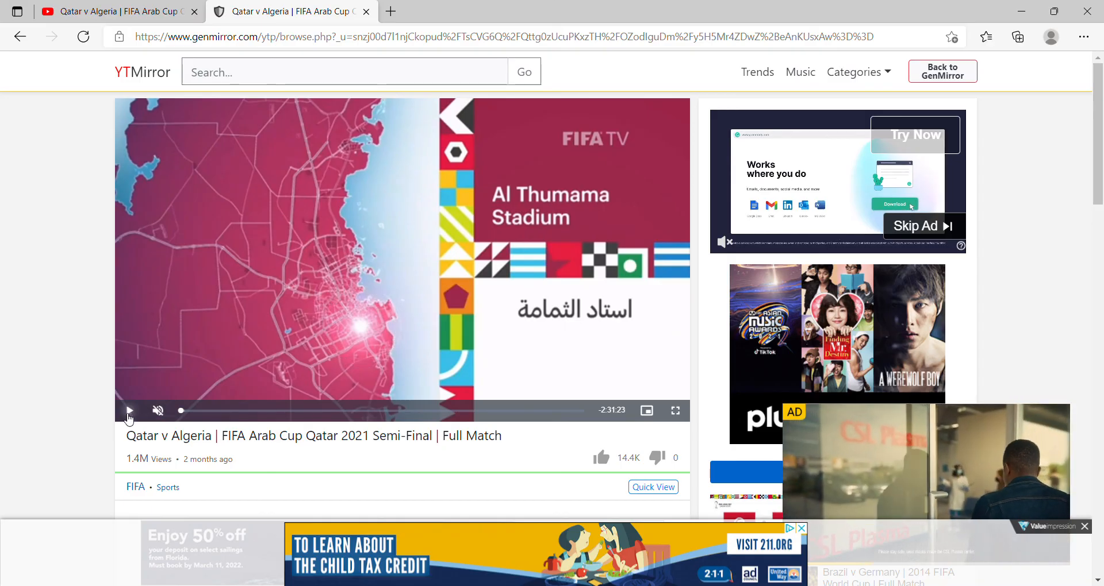